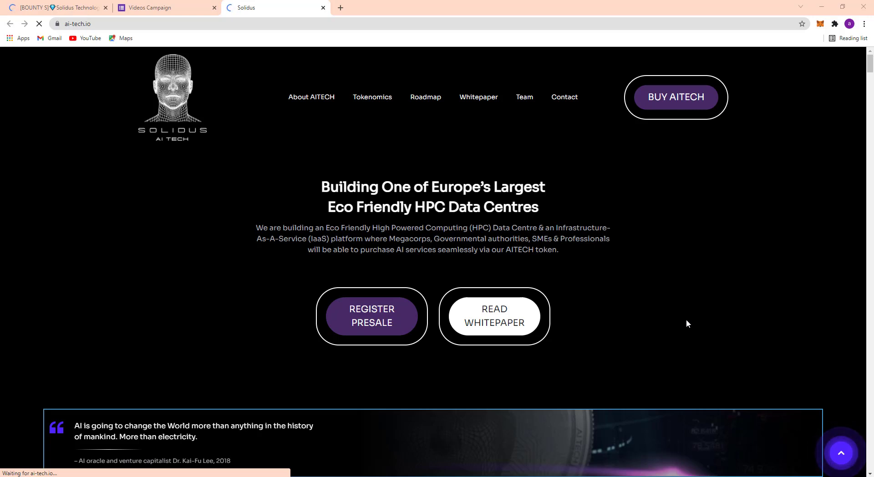
pyautogui.moveTo(443, 376)
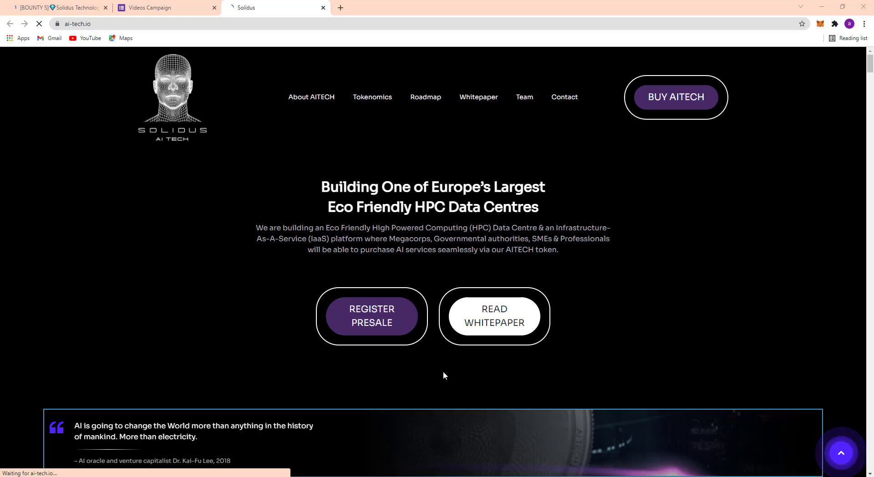
# Interact with the hero section of the Solidus AI Tech homepage before scrolling.
pyautogui.click(372, 315)
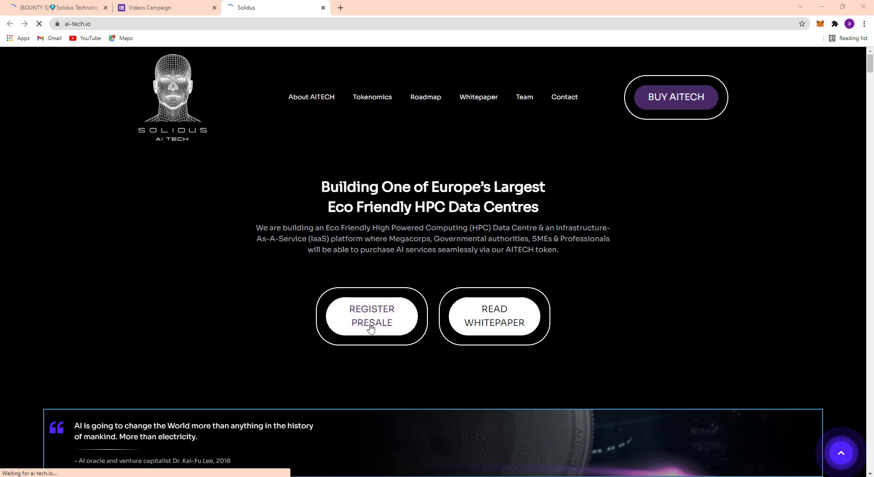
pyautogui.click(493, 315)
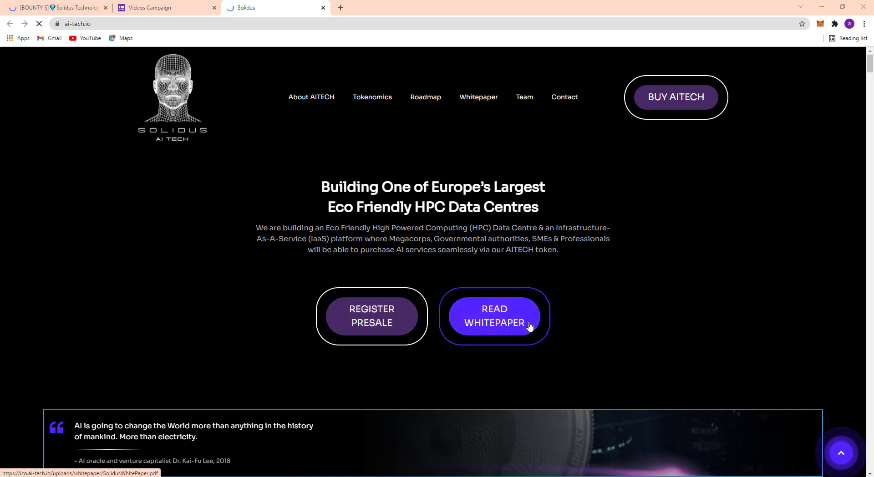
pyautogui.click(494, 315)
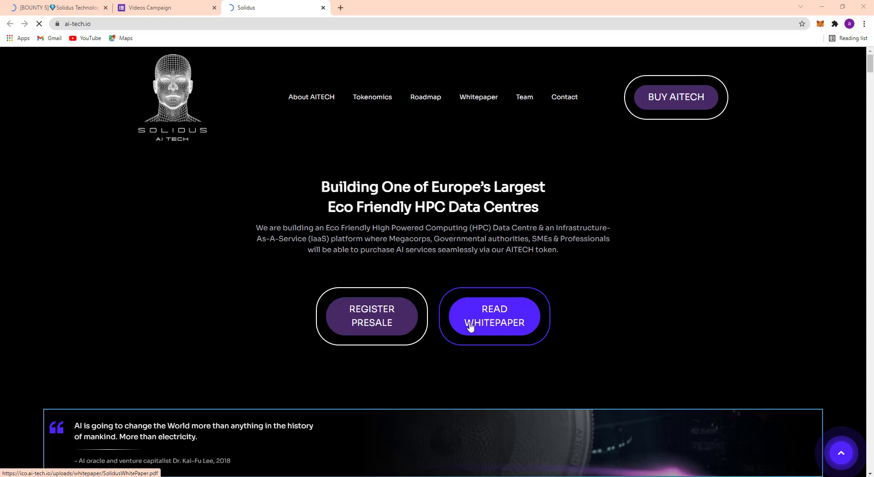
pyautogui.click(494, 315)
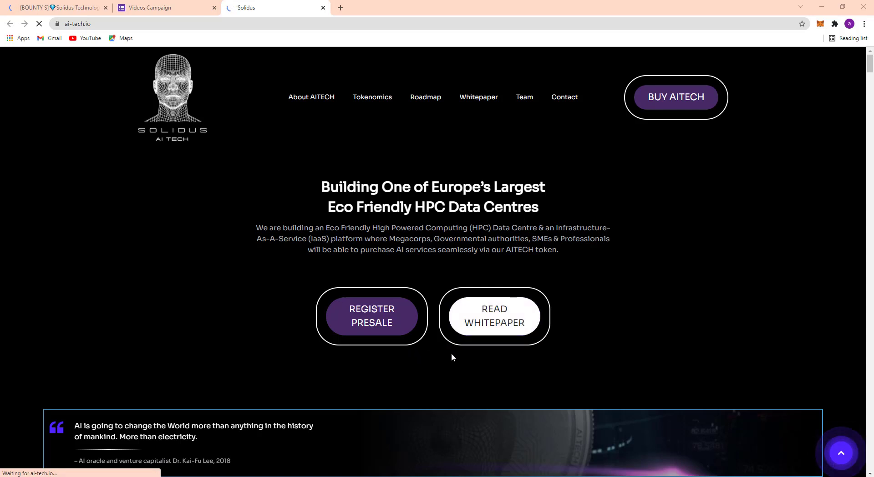
pyautogui.moveTo(473, 366)
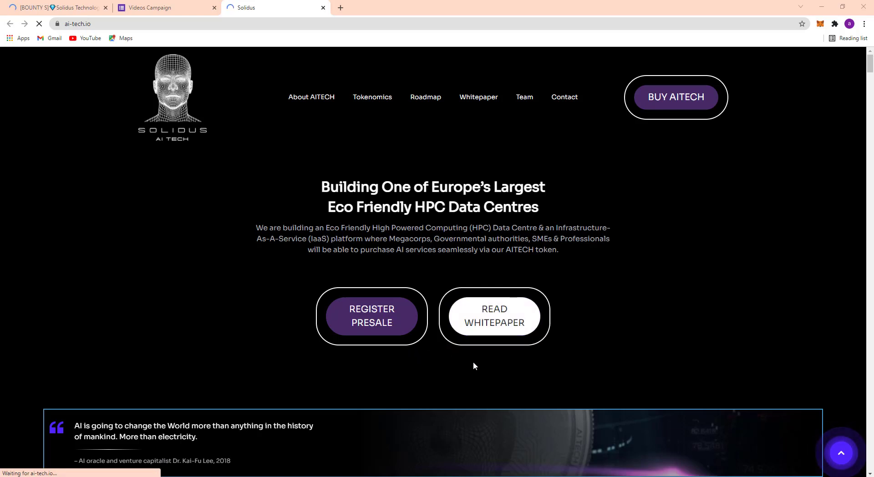
# Scroll down past the opening quote to the AITECH Tokens Sold bar and About Us.
pyautogui.scroll(-3)
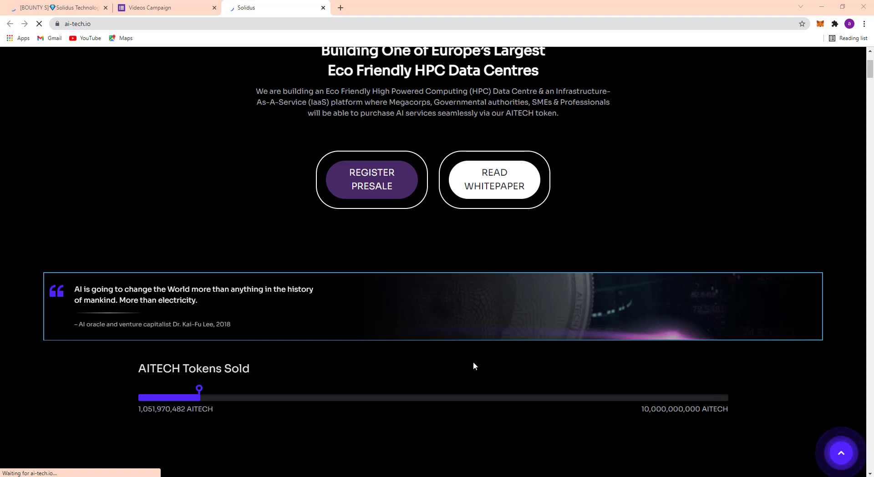
pyautogui.scroll(-3)
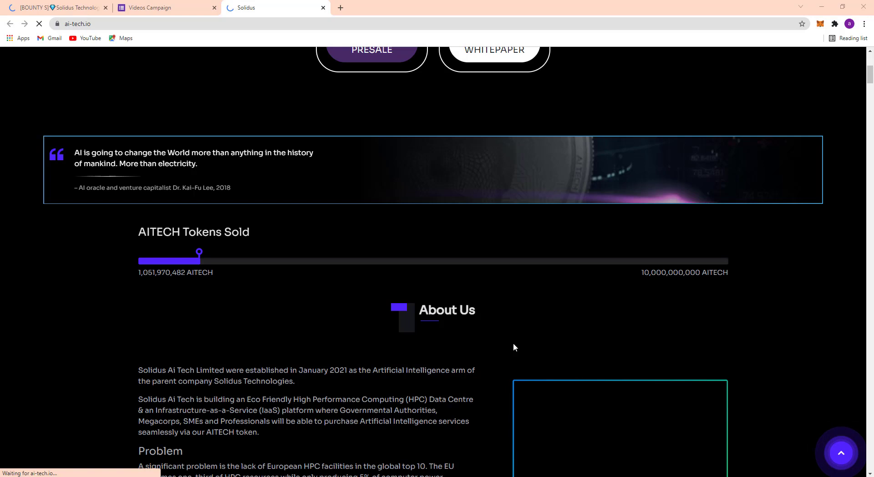
pyautogui.scroll(-3)
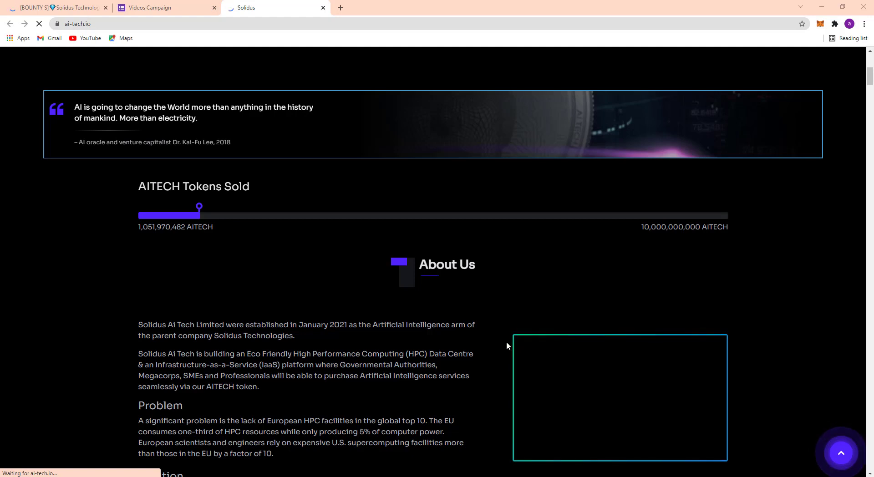
# Scroll through Solution, Our Vision, Eco-friendly Data Center and AI Platform to the Tokenomics heading.
pyautogui.scroll(-3)
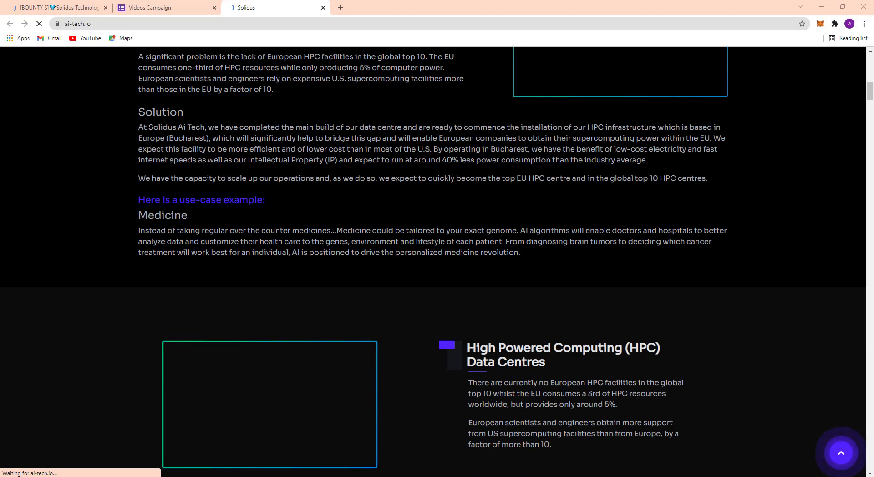
pyautogui.scroll(-3)
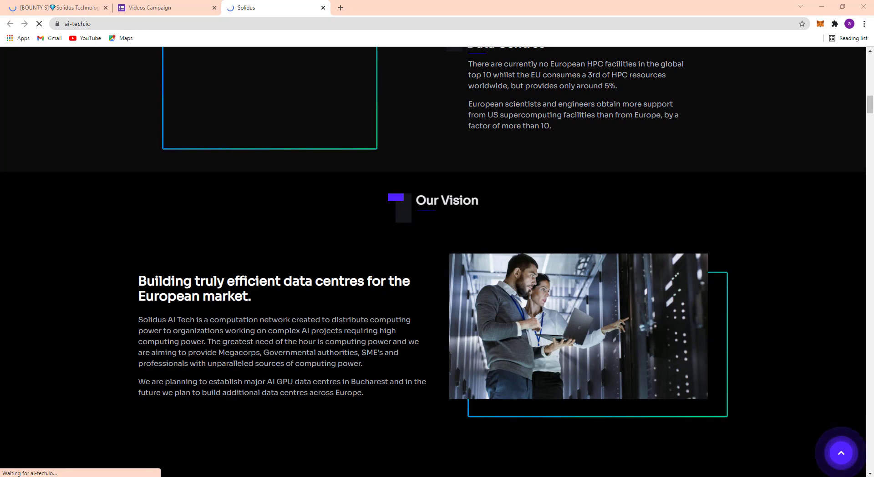
pyautogui.scroll(-3)
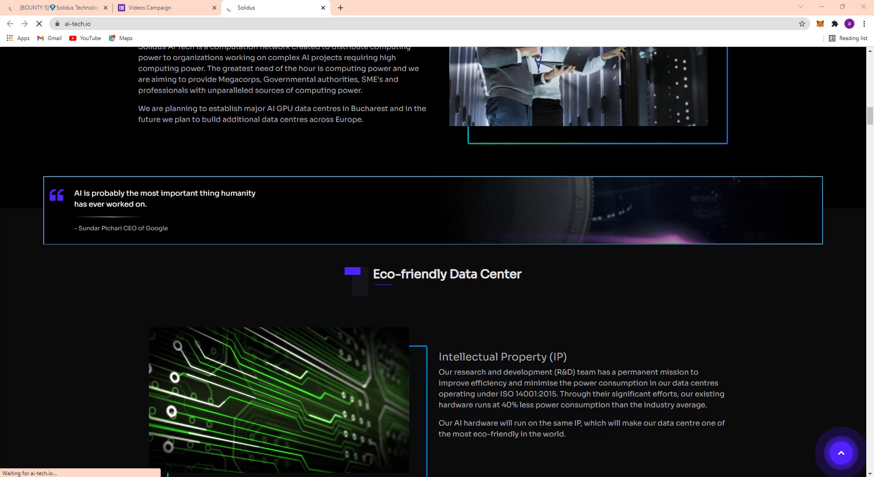
pyautogui.scroll(-3)
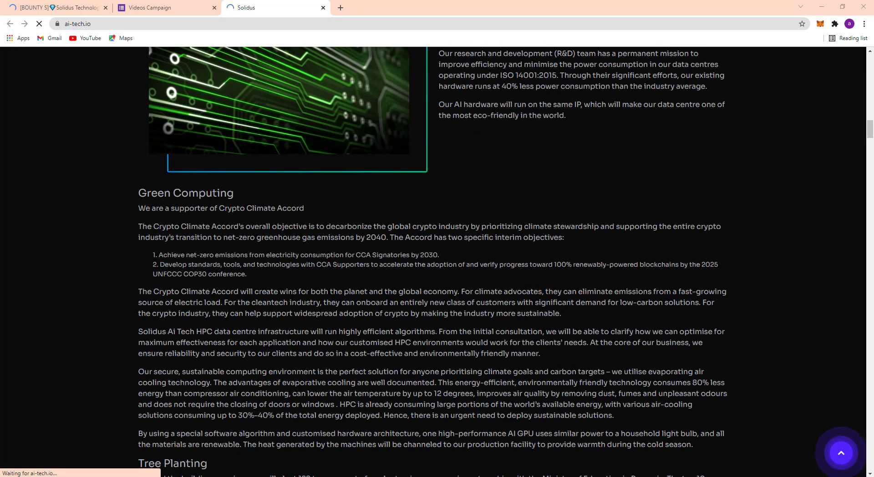
pyautogui.scroll(-3)
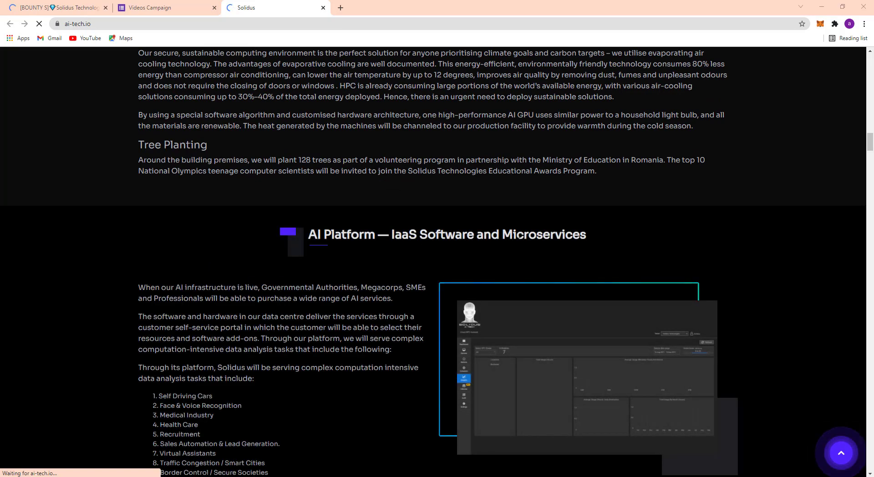
pyautogui.scroll(-3)
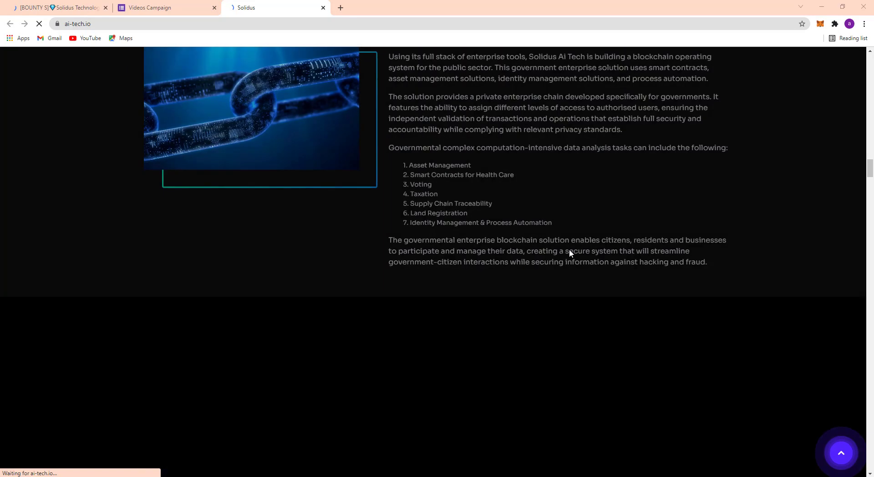
pyautogui.scroll(-3)
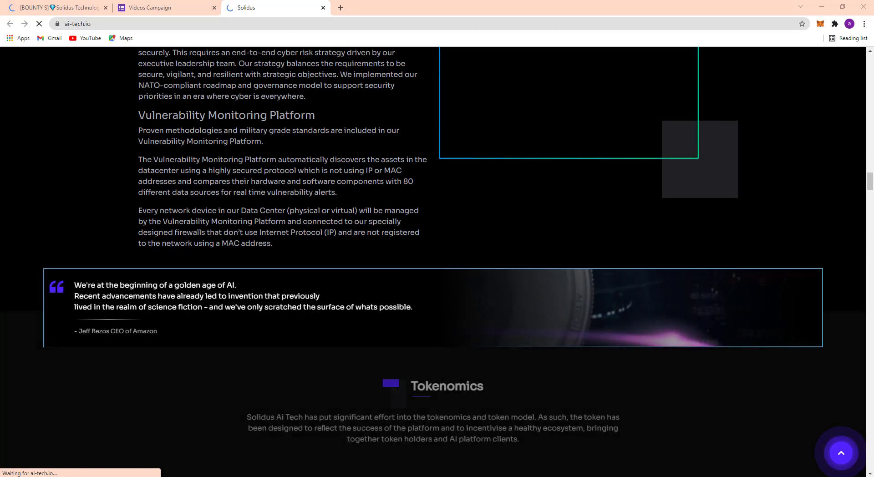
# Scroll past the sale stages, Max Supply table, Referral scheme and allocation charts to Staking.
pyautogui.scroll(-3)
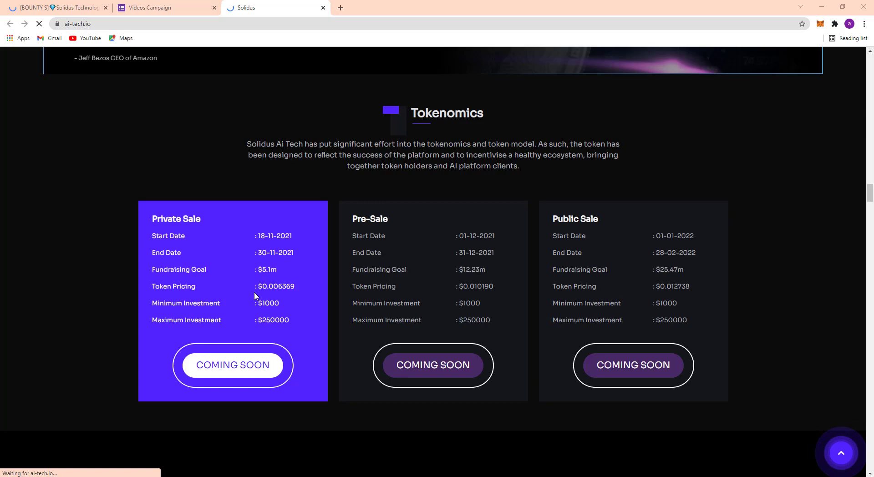
pyautogui.moveTo(386, 320)
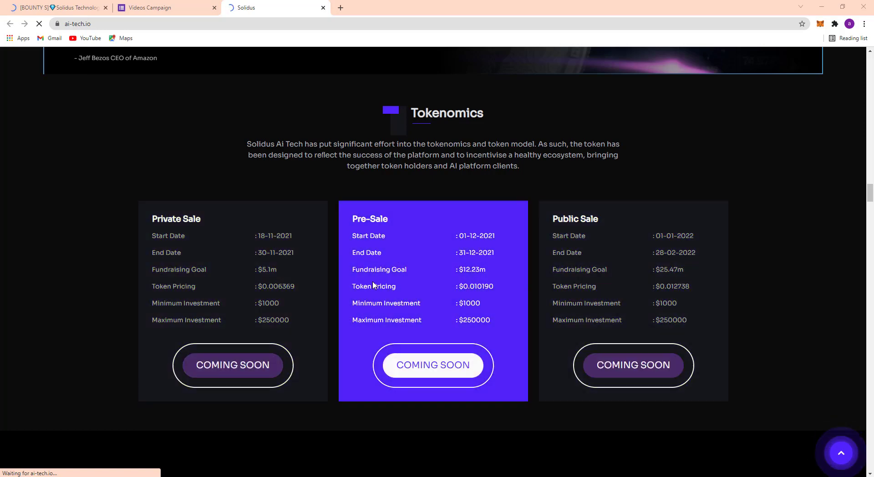
pyautogui.scroll(-3)
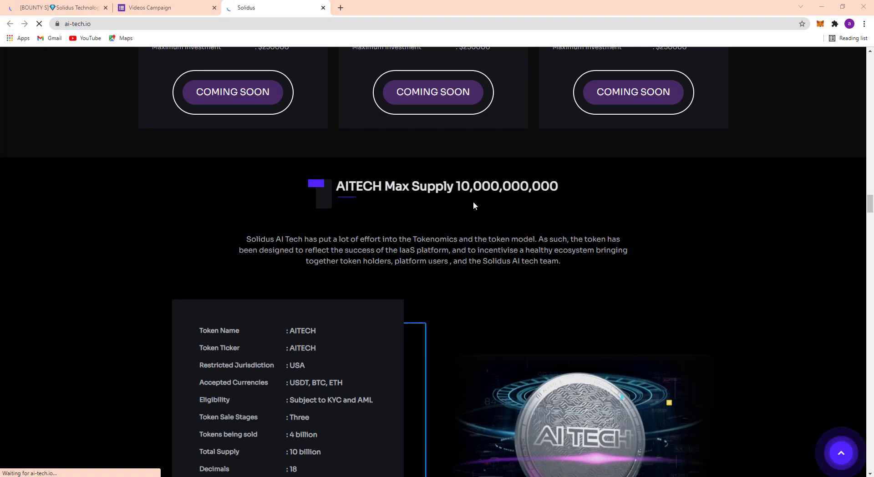
pyautogui.scroll(-3)
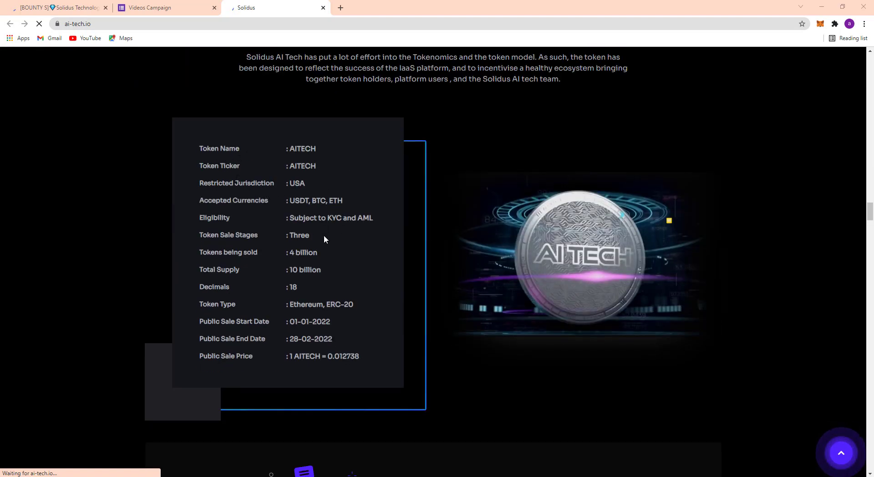
pyautogui.scroll(-3)
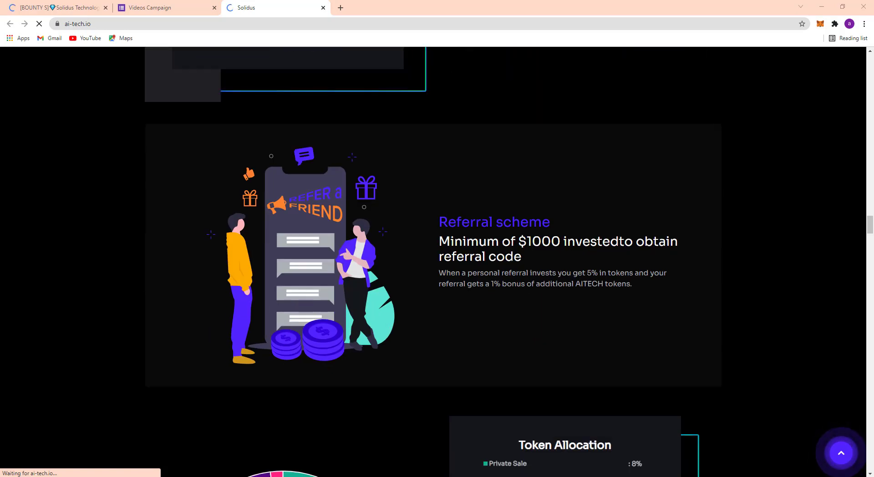
pyautogui.scroll(-3)
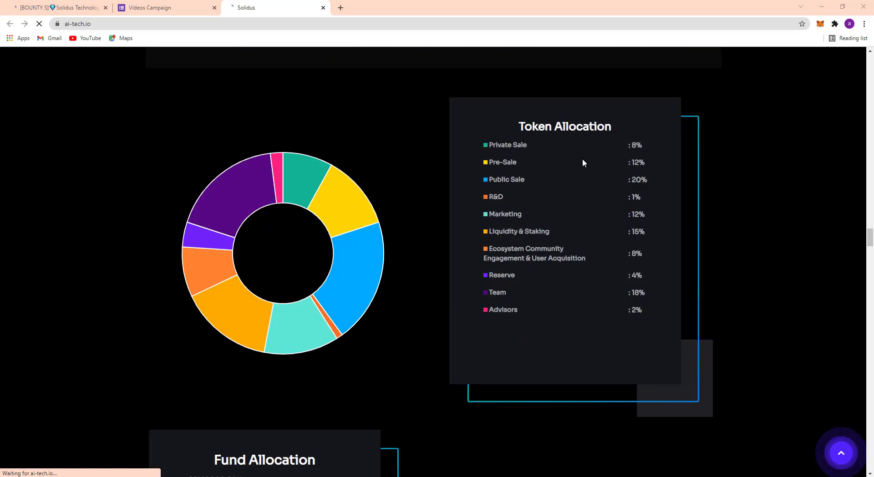
pyautogui.scroll(-3)
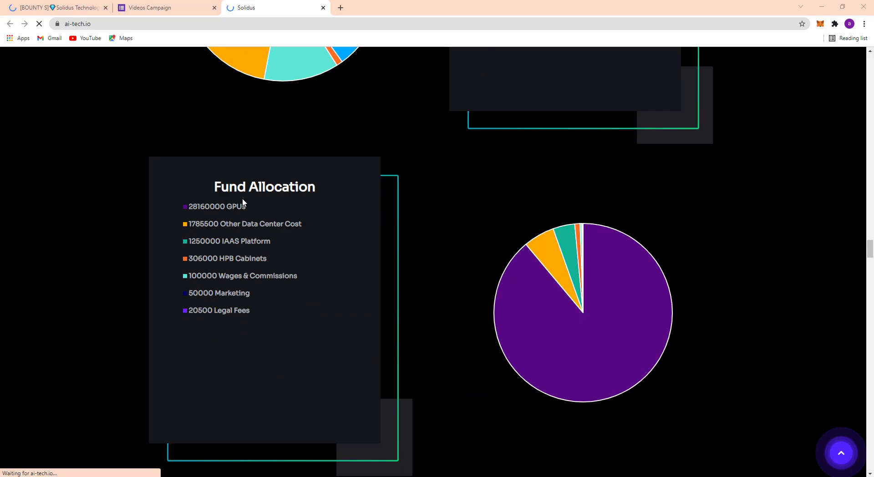
pyautogui.scroll(-3)
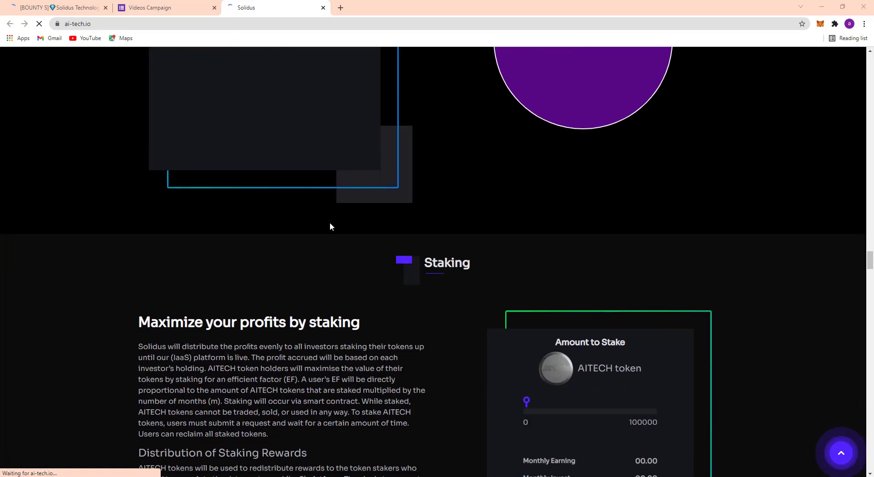
# Scroll past Staking, Burning and the lottery airdrop until the Roadmap timeline shows.
pyautogui.scroll(-3)
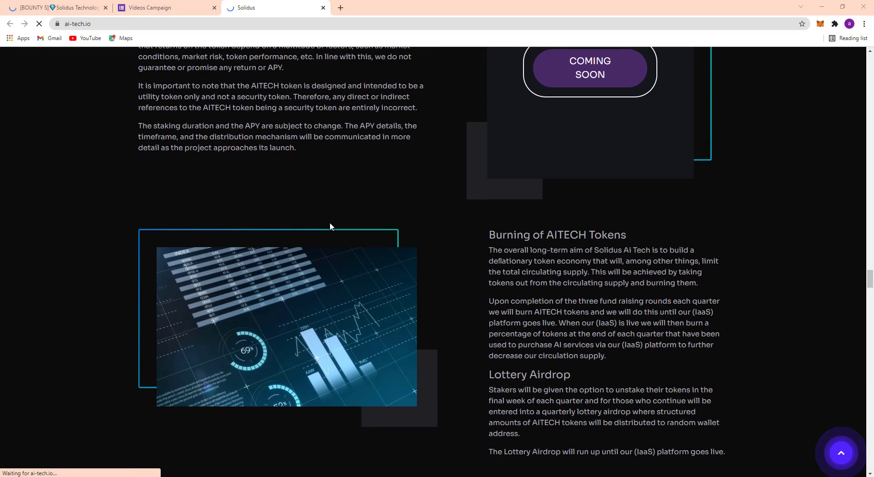
pyautogui.scroll(-3)
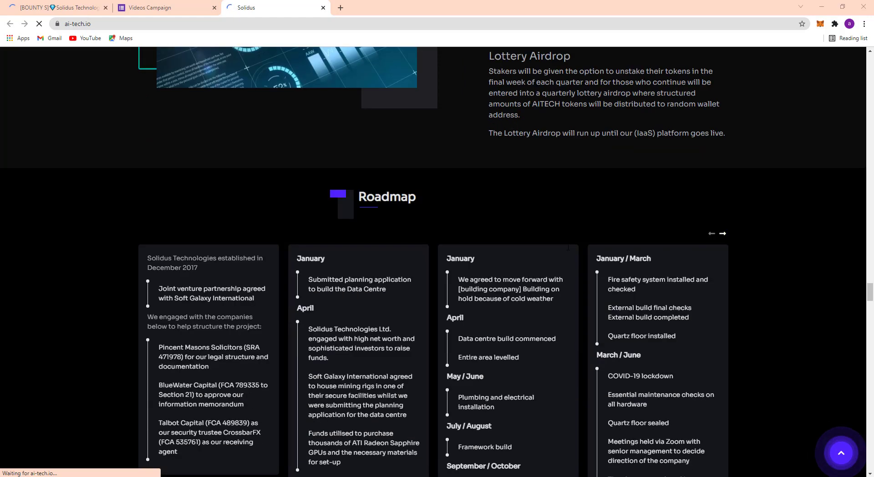
pyautogui.scroll(-3)
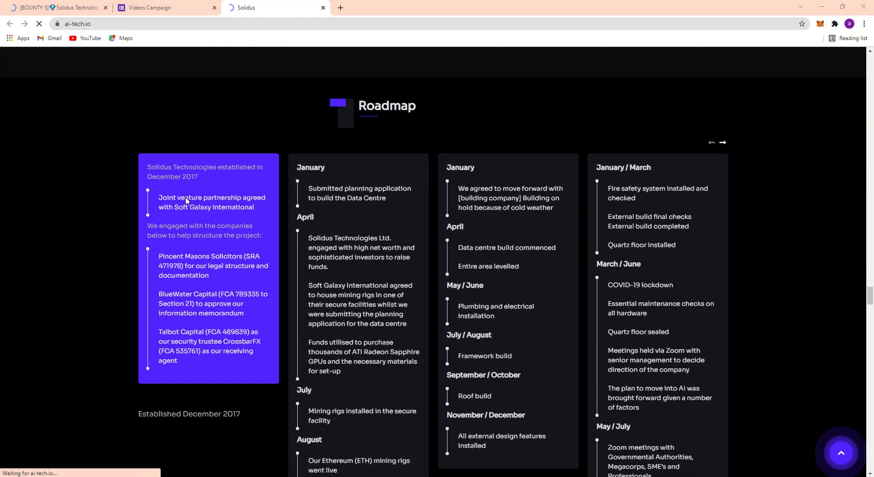